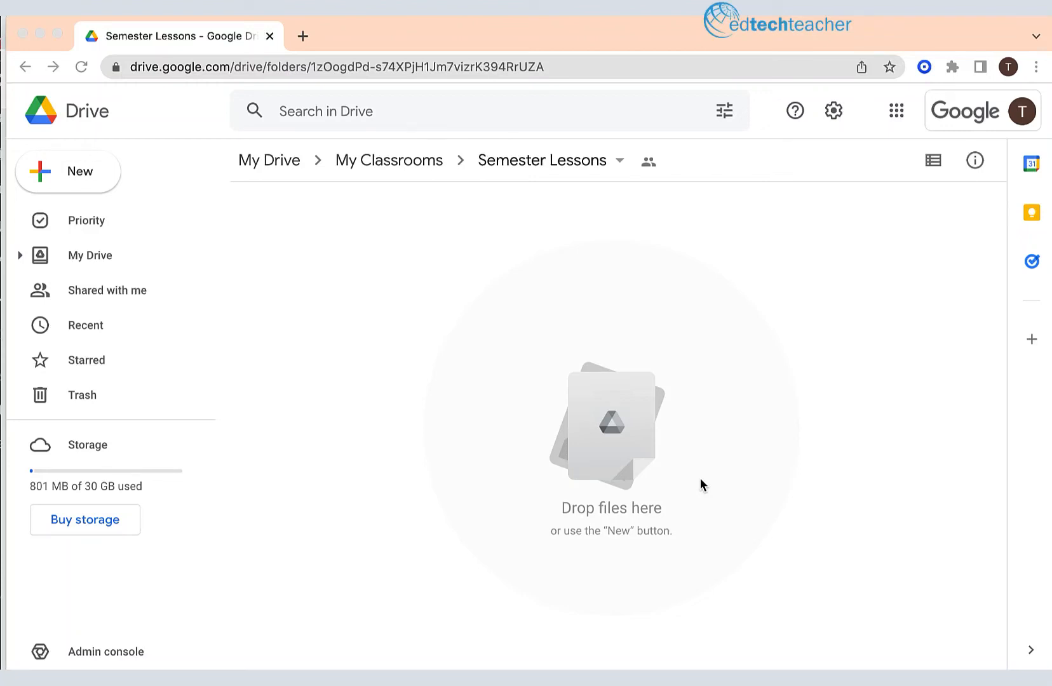
mouse_move(574, 174)
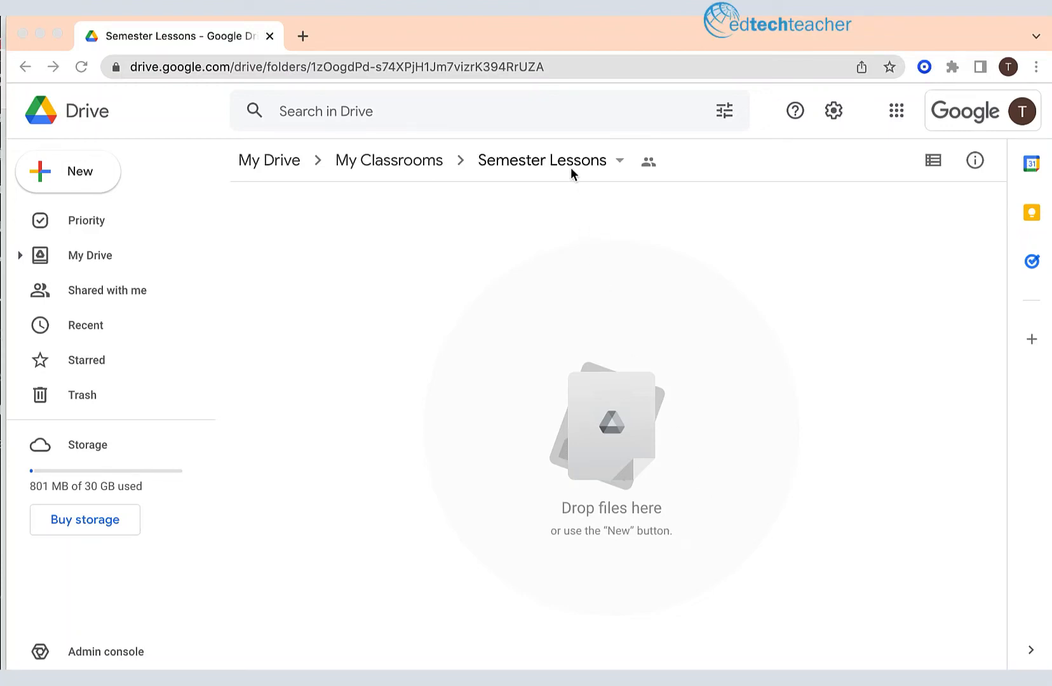
mouse_move(511, 167)
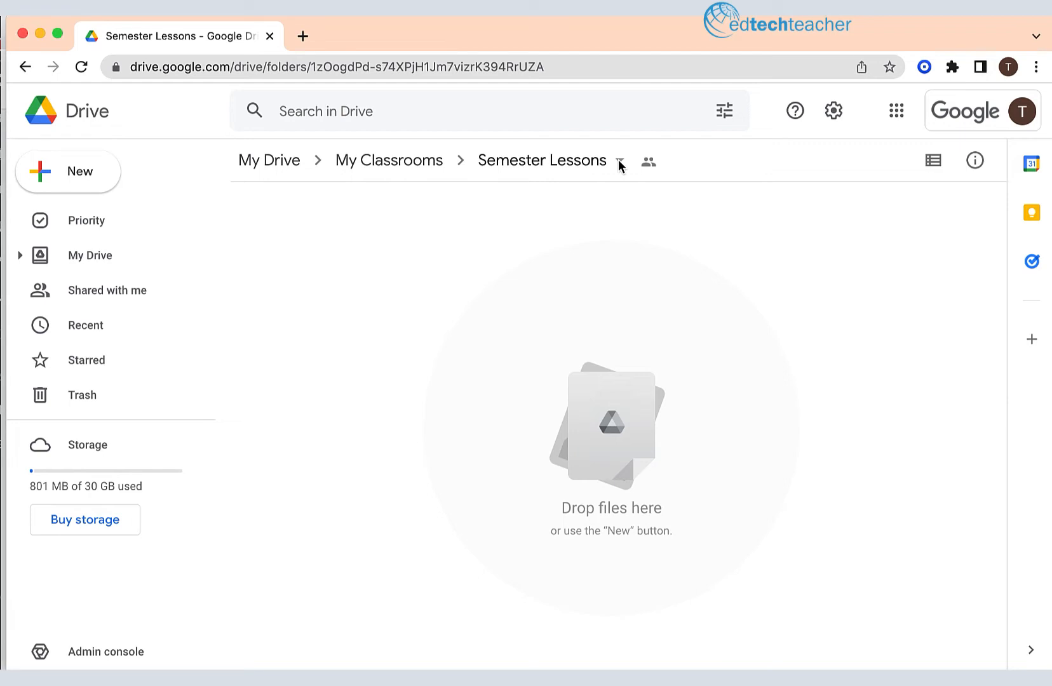
Add the Semester Lessons folder to Starred from its breadcrumb actions menu
click(618, 162)
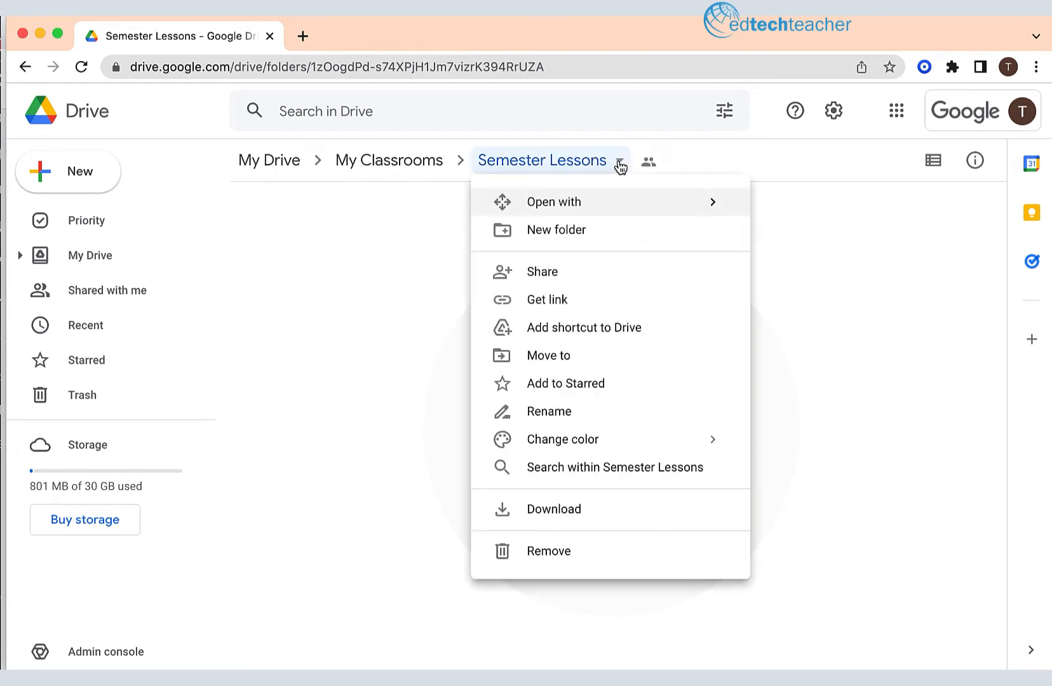
mouse_move(609, 383)
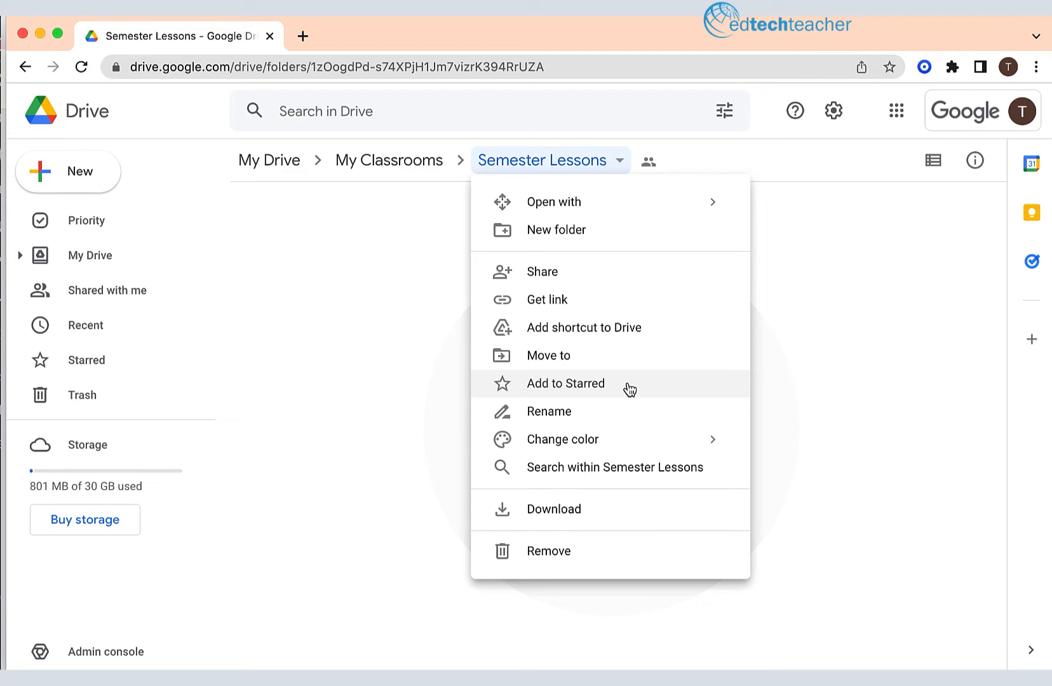
click(565, 383)
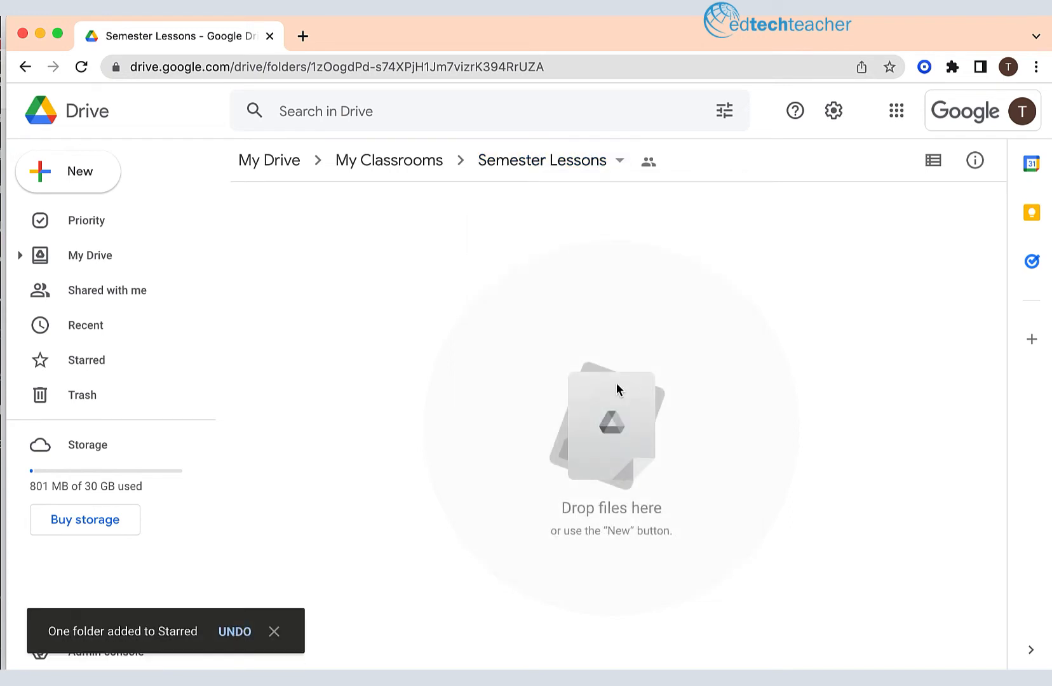
mouse_move(107, 364)
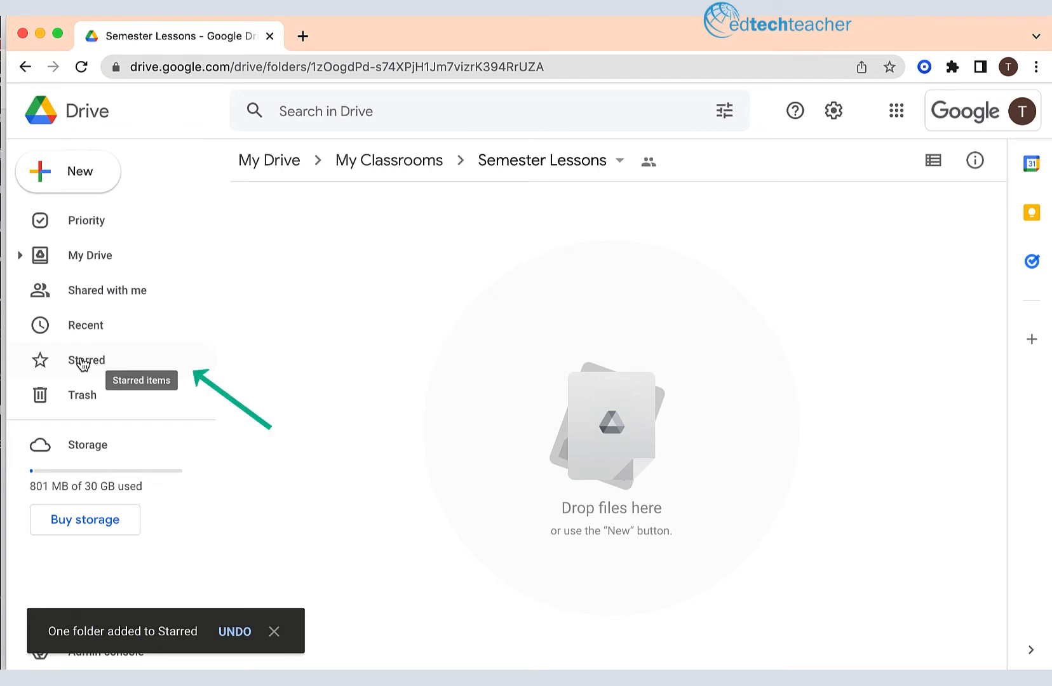
Switch to the Starred view to see Semester Lessons among starred folders
click(86, 360)
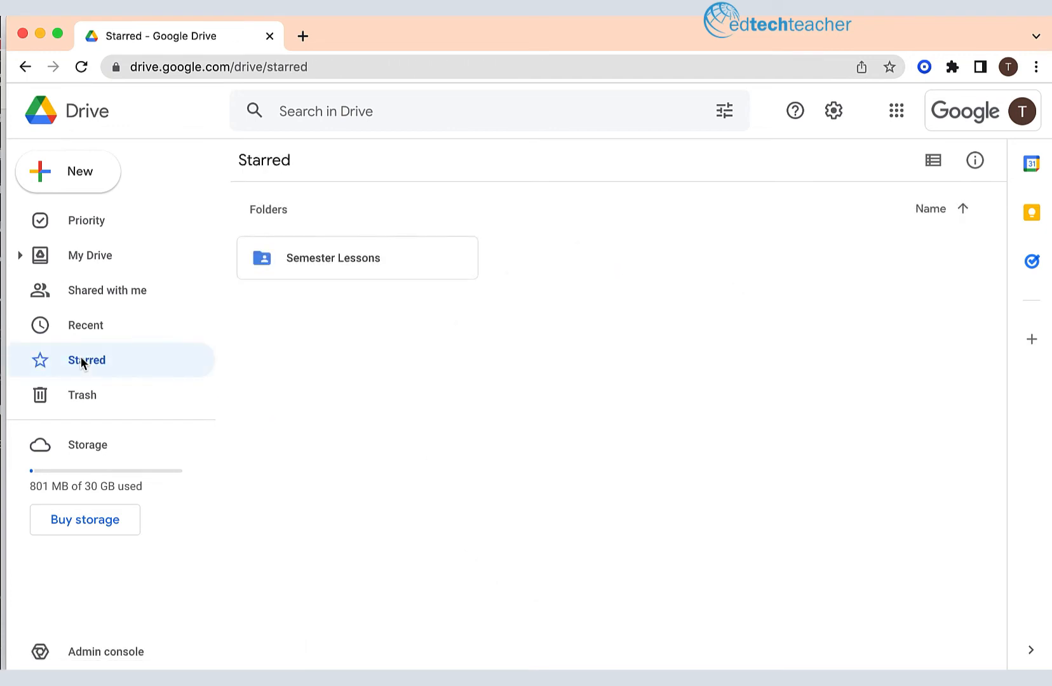
mouse_move(375, 262)
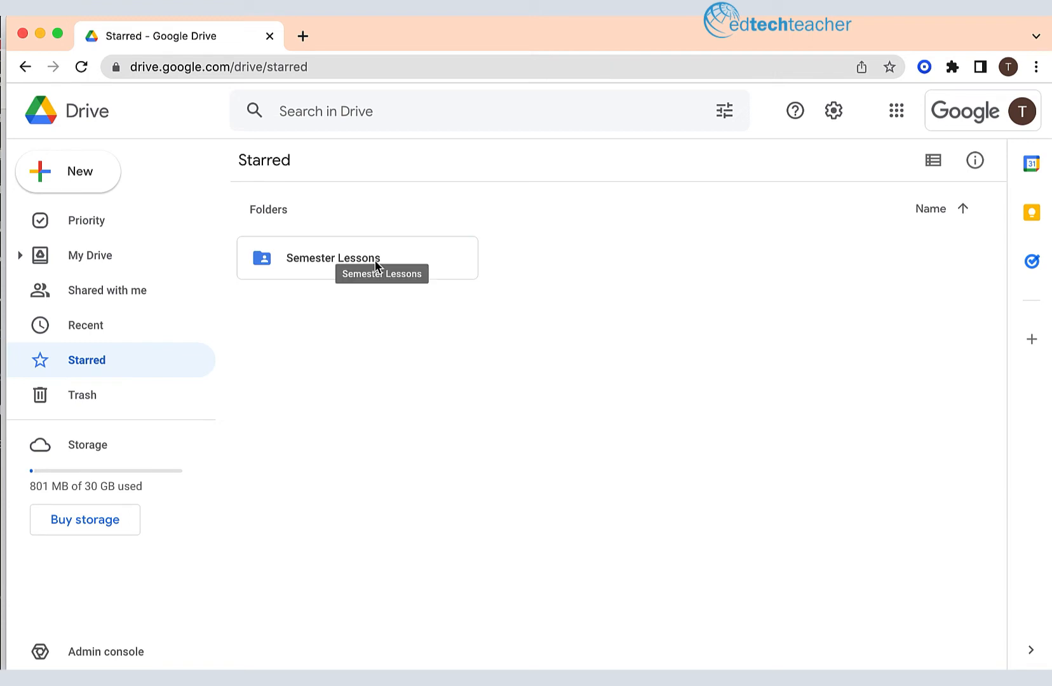